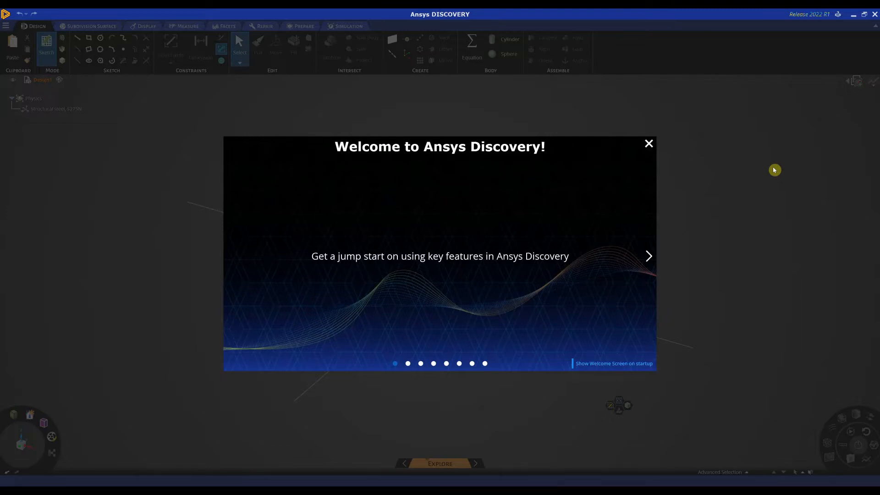
mouse_move(648, 144)
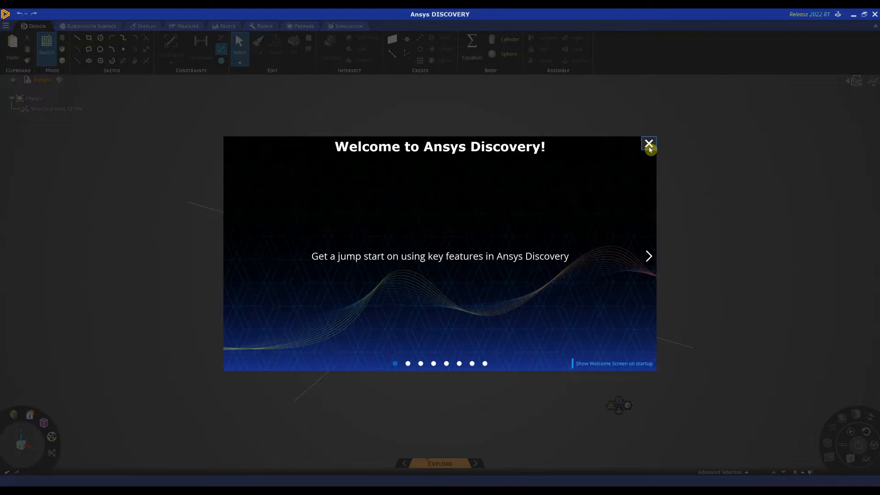
Open HVAC.scdoc from Recent Files and hide the Fin 2 component in the tree
click(649, 143)
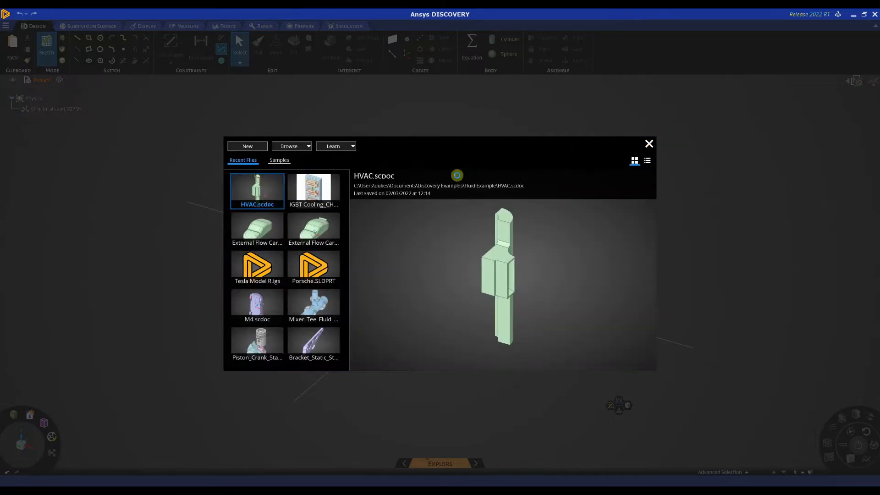
double_click(256, 190)
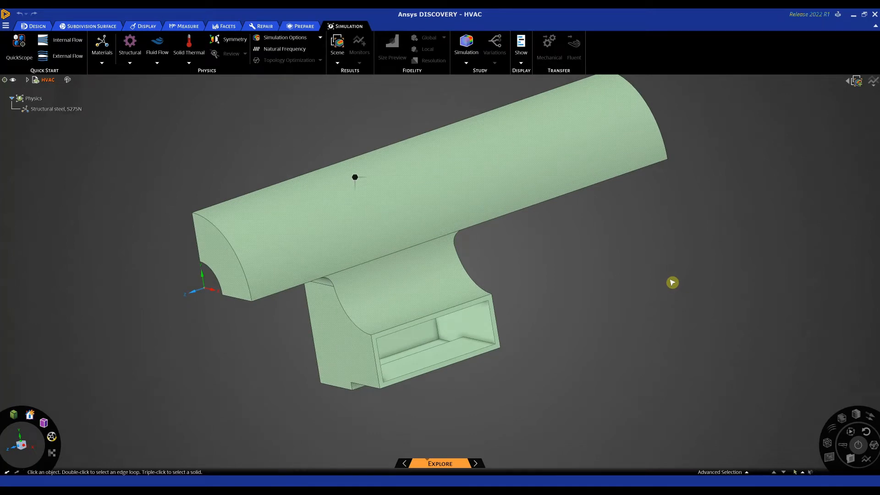
mouse_move(664, 277)
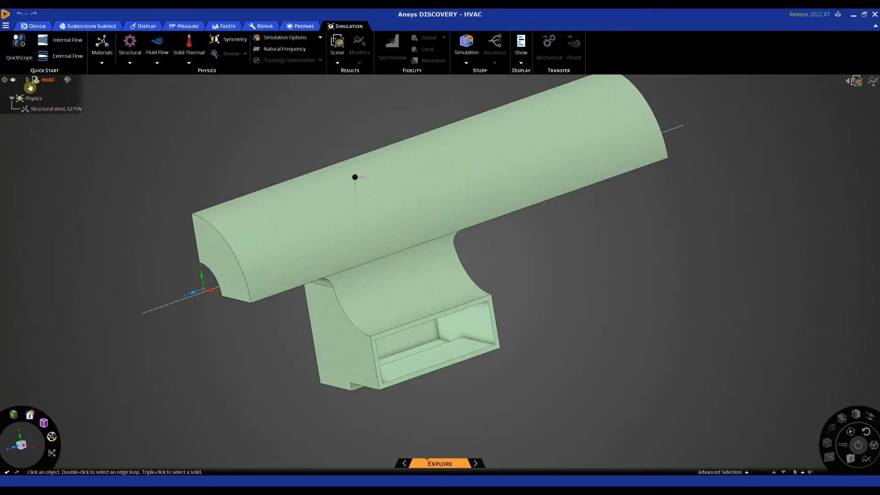
click(27, 80)
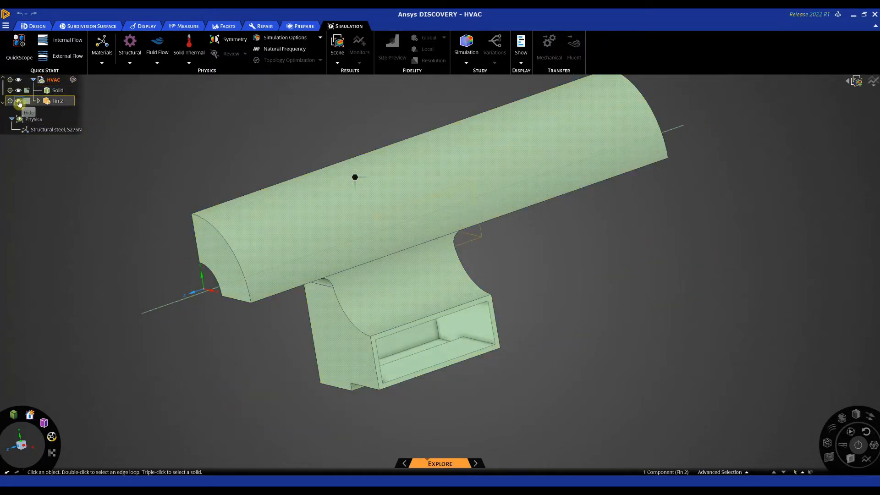
click(17, 100)
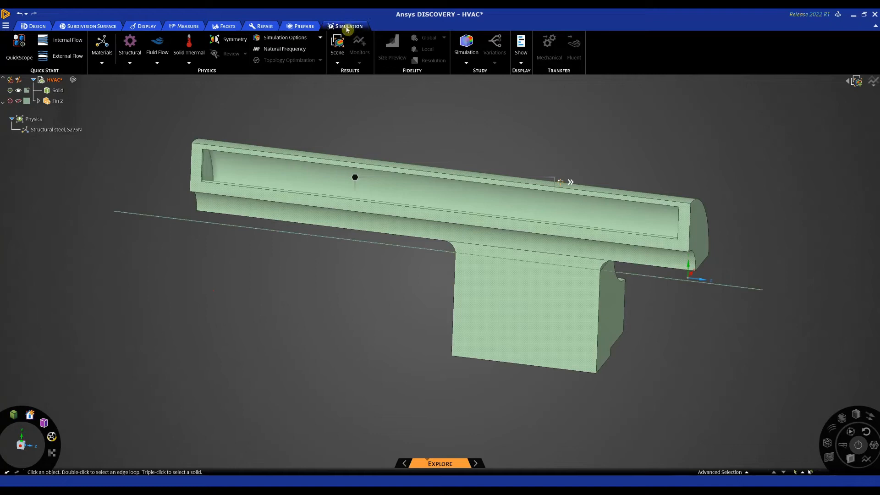
mouse_move(67, 40)
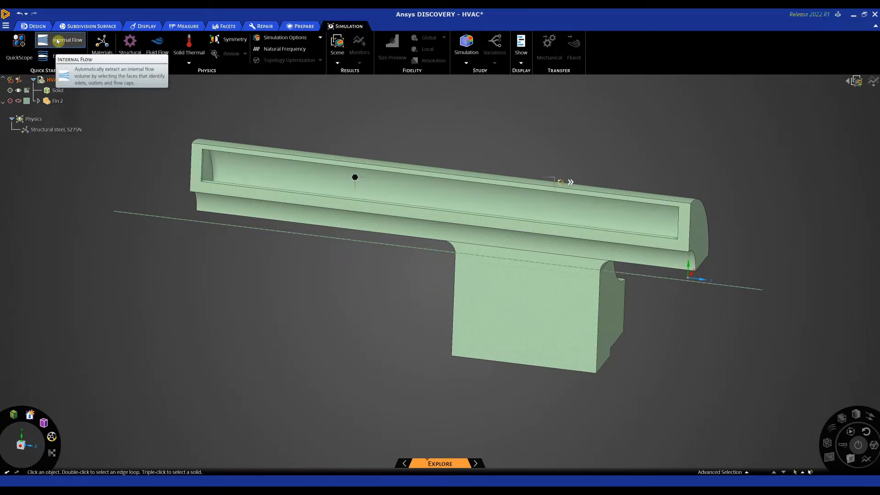
Create the internal flow volume using water, a 0.5 m/s inlet and 0 Pa outlet
click(68, 40)
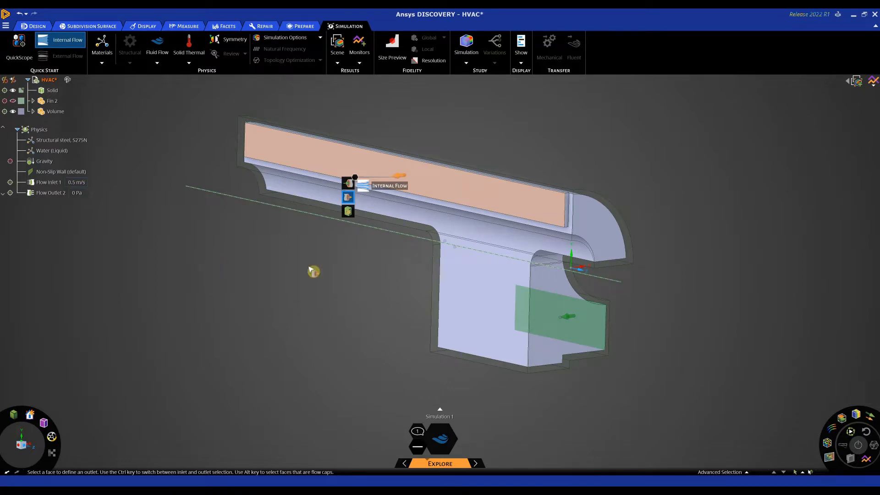
click(53, 150)
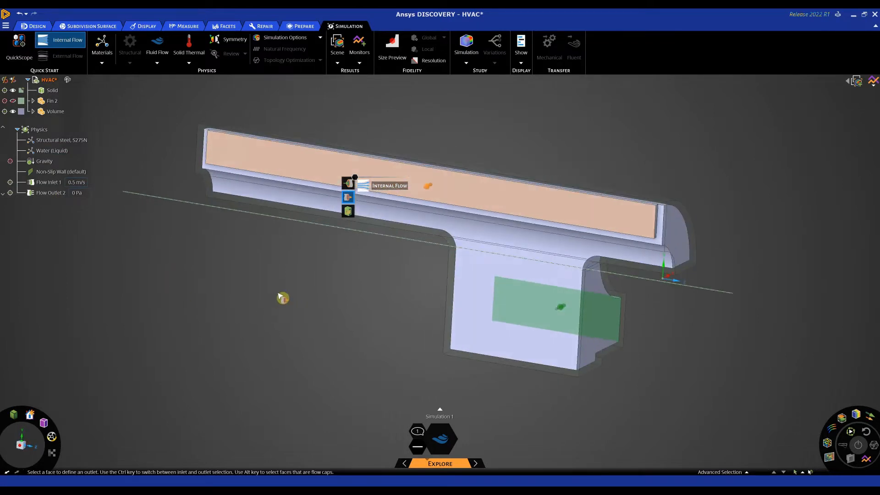
mouse_move(56, 163)
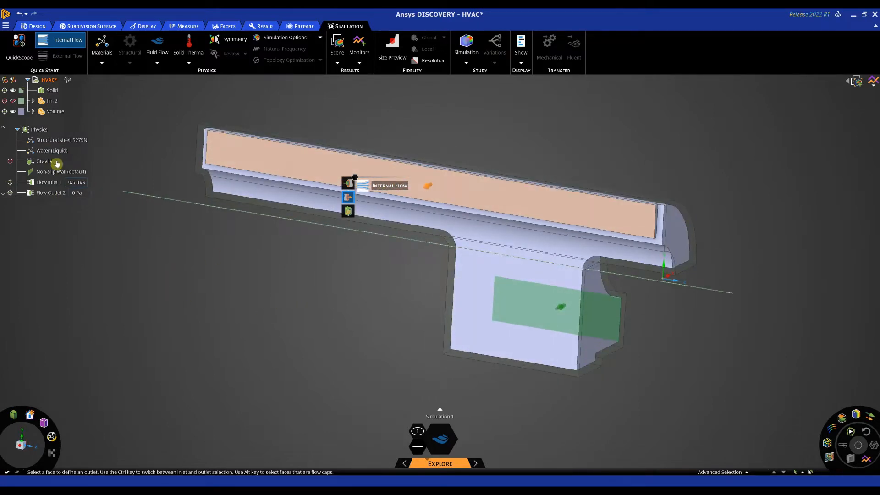
Change the fluid from Water (Liquid) to Gas > Air and select Flow Inlet 1
click(52, 150)
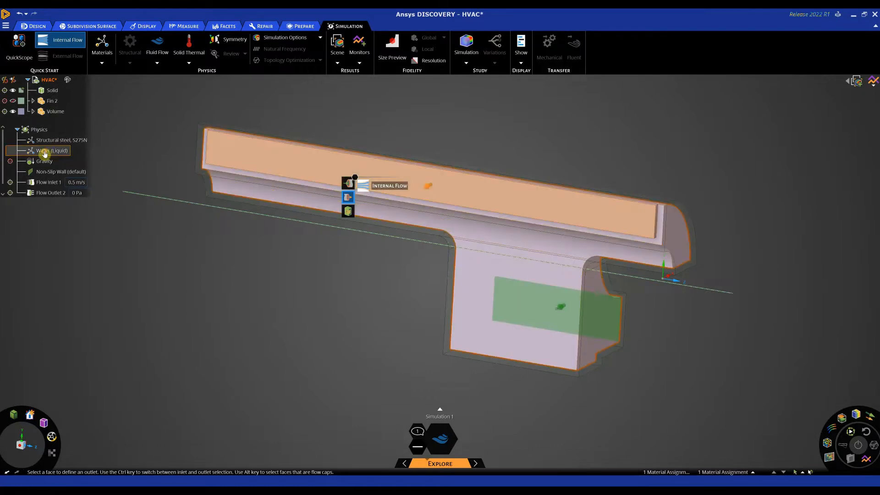
click(52, 151)
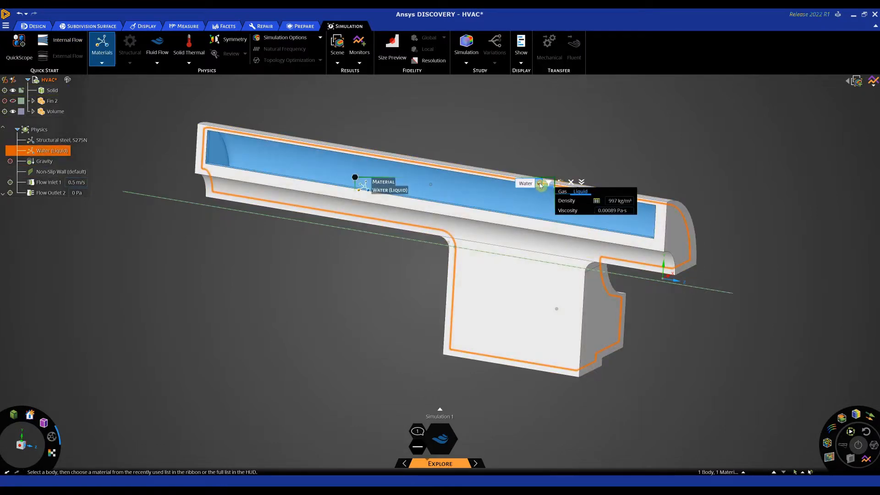
click(562, 192)
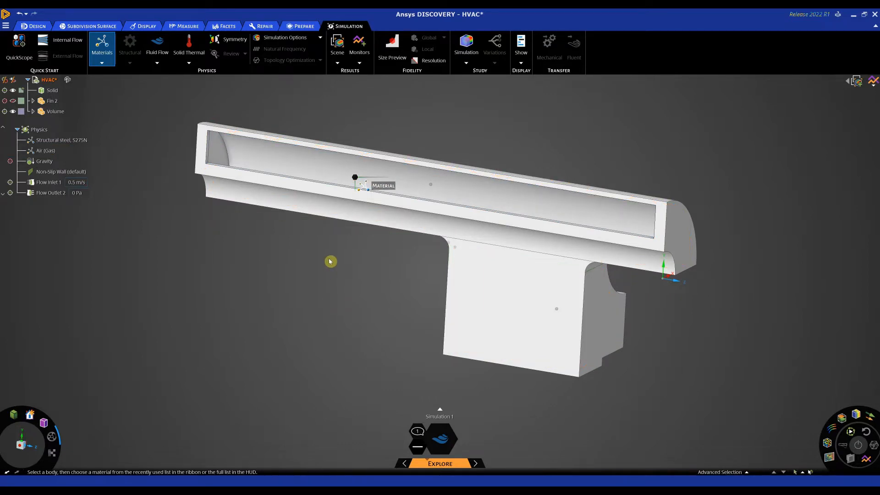
click(49, 183)
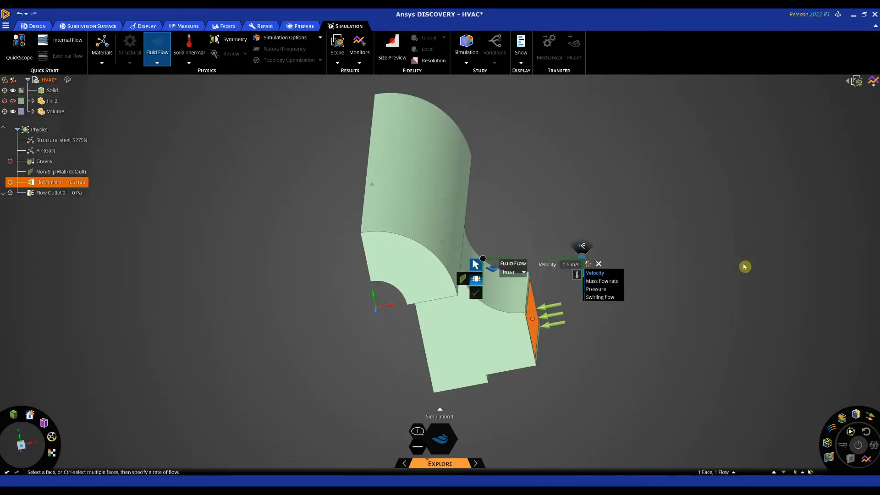
mouse_move(711, 262)
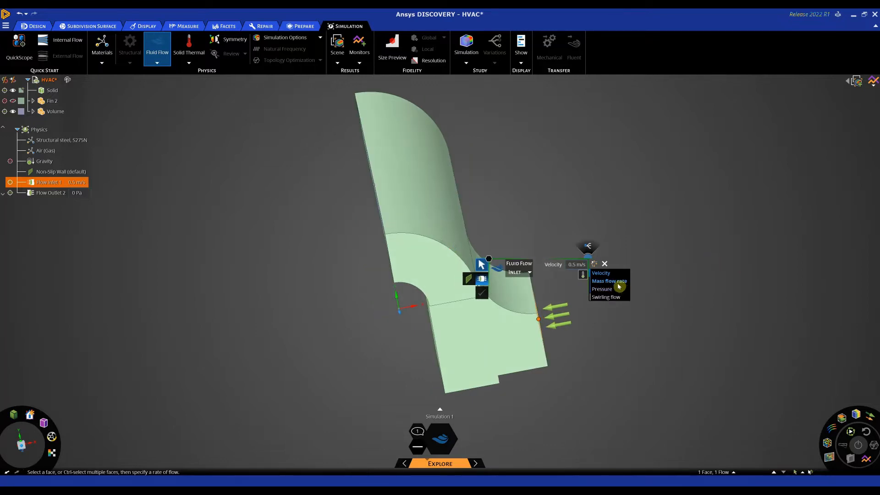
mouse_move(602, 288)
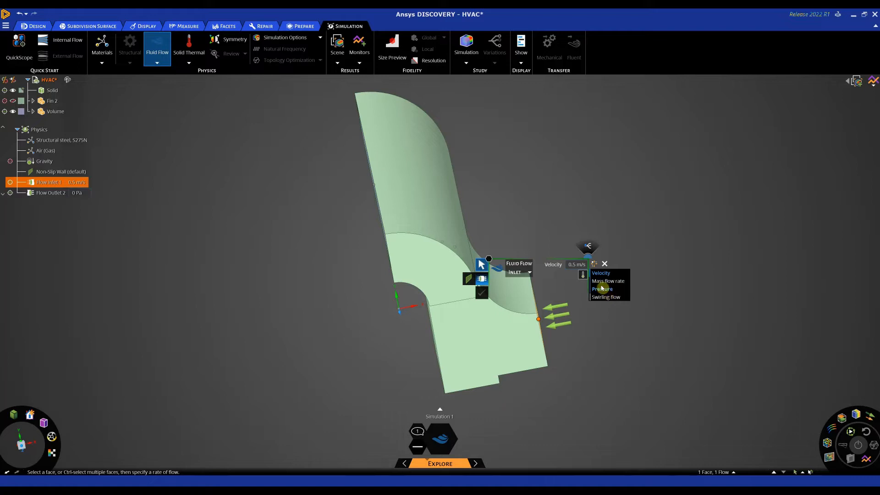
mouse_move(672, 320)
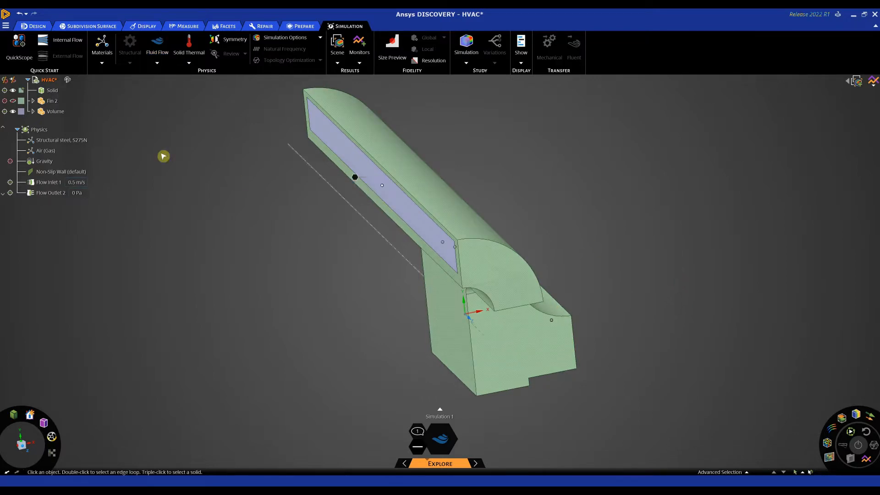
Run the air flow simulation and display velocity vectors through the duct
click(52, 91)
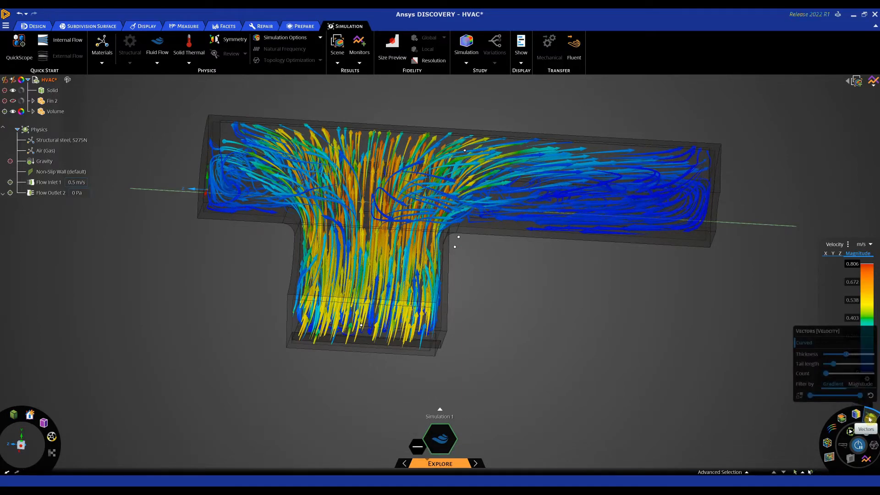
Show Velocity Magnitude as contours plotted throughout all bodies
click(854, 415)
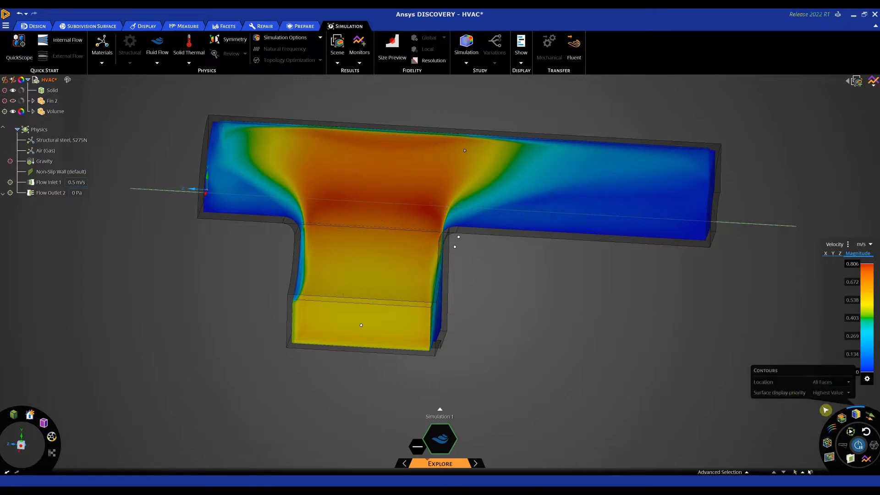
click(830, 382)
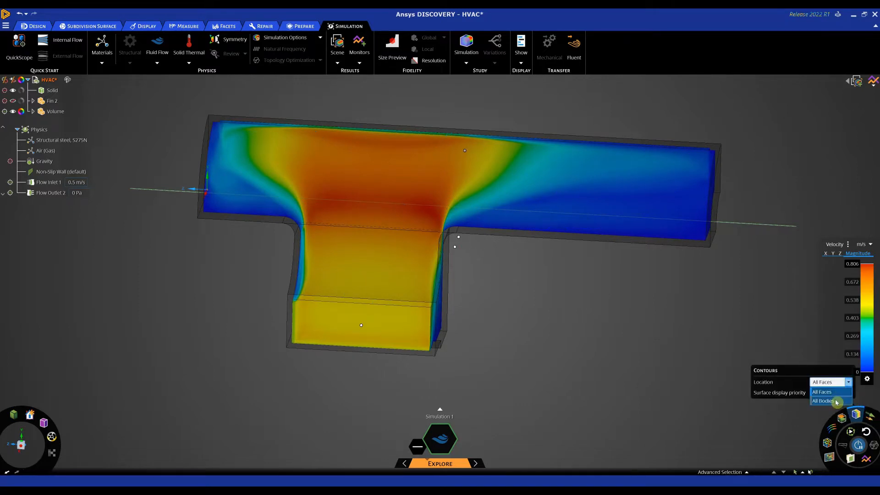
click(823, 400)
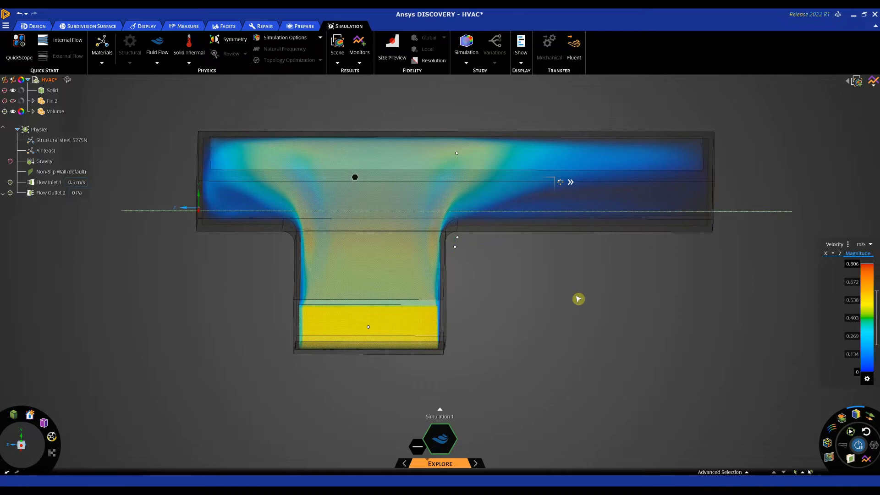
mouse_move(575, 286)
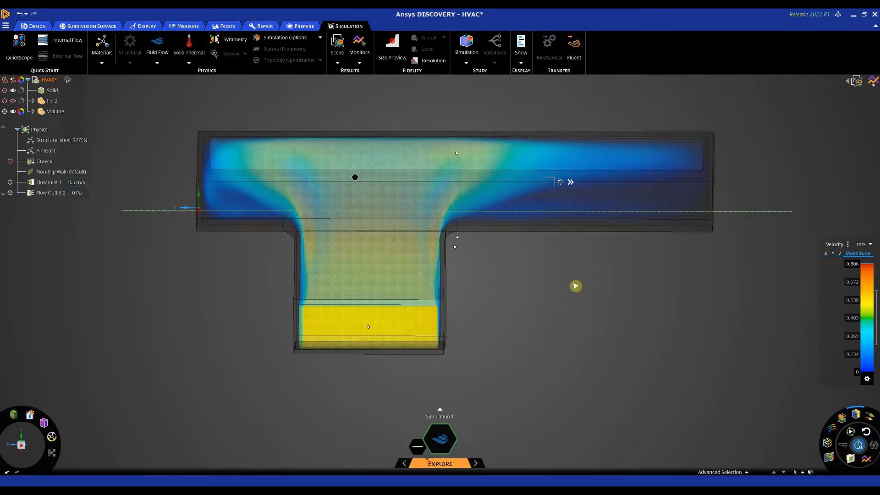
mouse_move(699, 124)
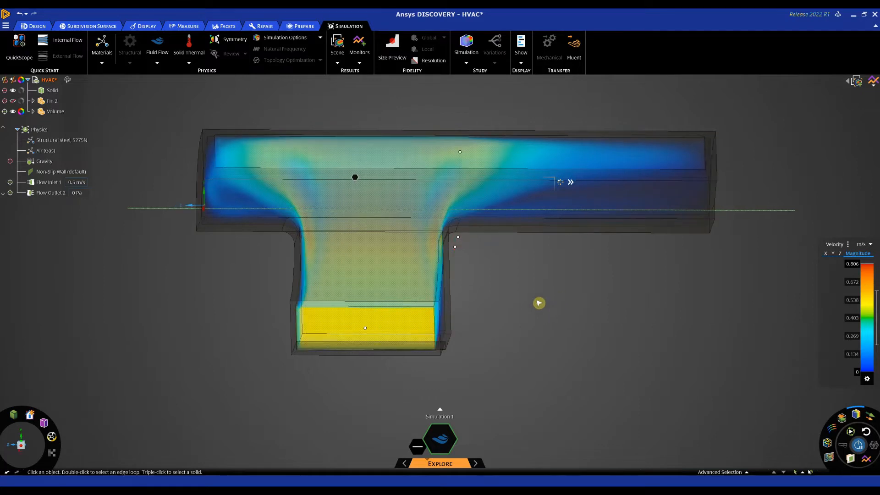
mouse_move(558, 343)
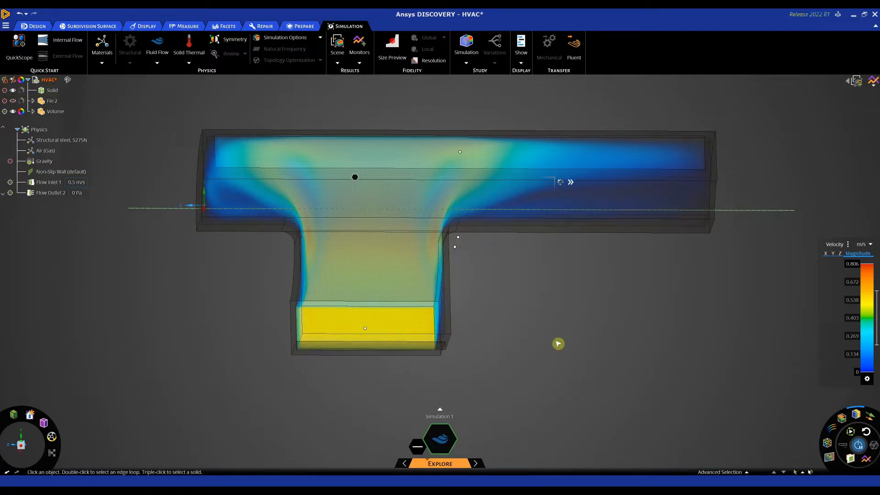
mouse_move(577, 337)
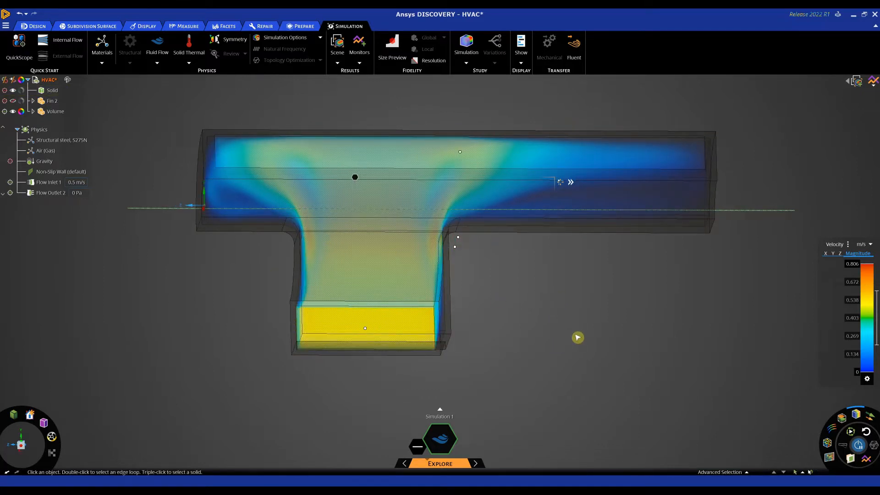
mouse_move(484, 124)
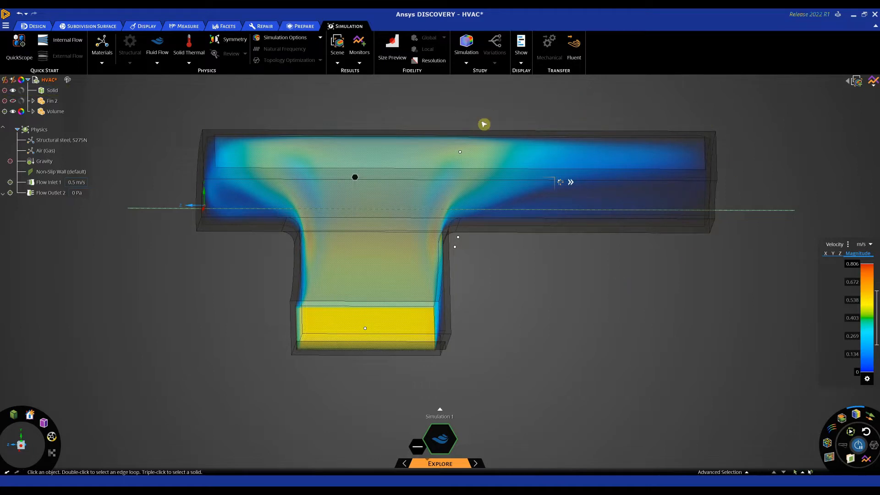
mouse_move(687, 268)
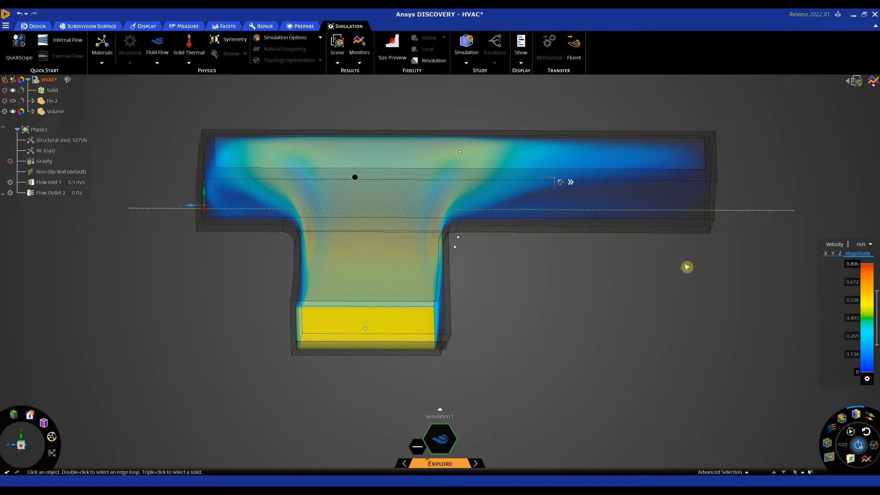
mouse_move(574, 311)
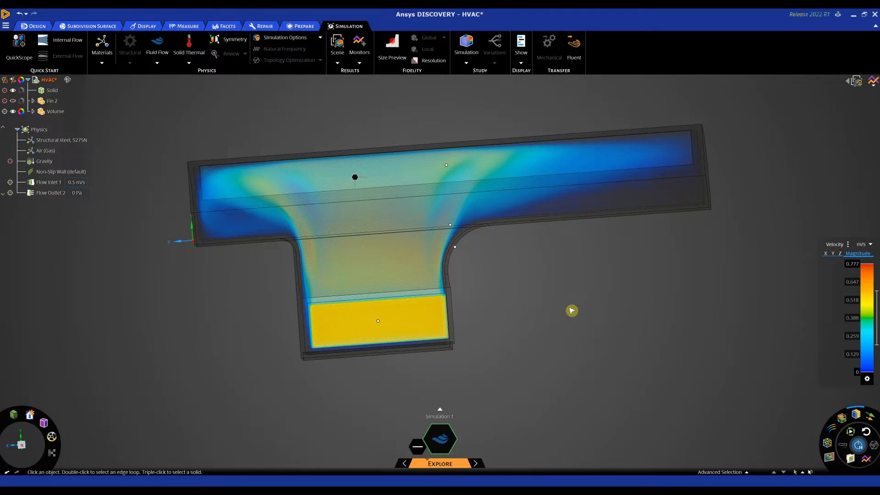
mouse_move(656, 222)
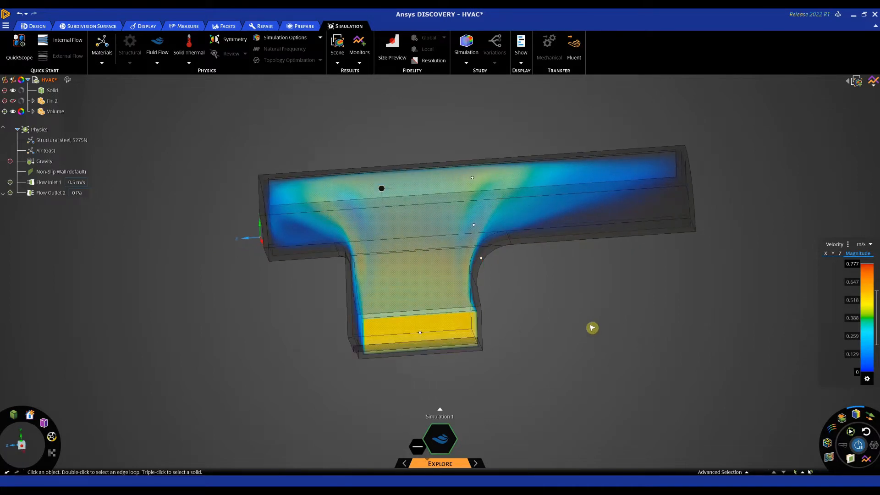
mouse_move(574, 320)
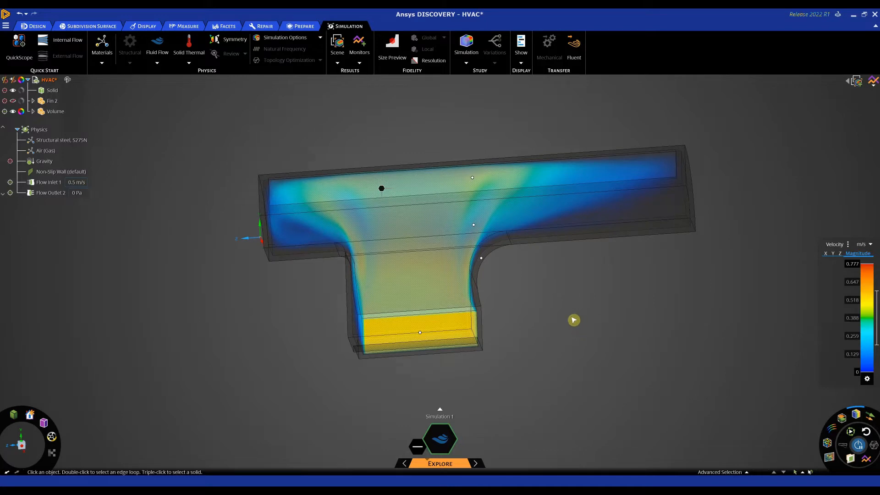
mouse_move(482, 392)
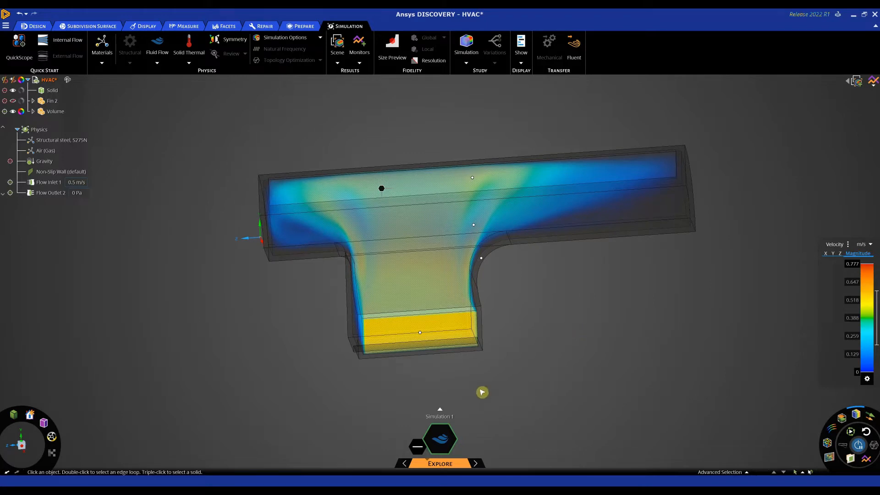
Create a new simulation and delete the old fluid Volume component
right_click(439, 410)
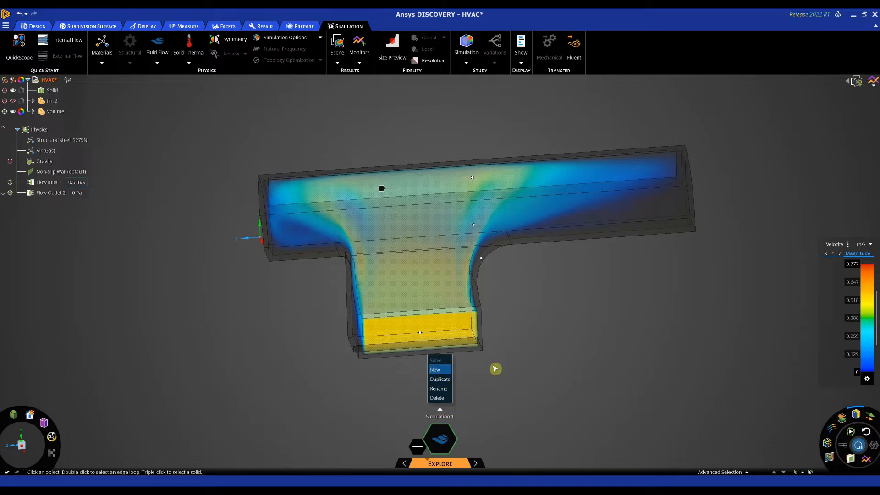
click(435, 370)
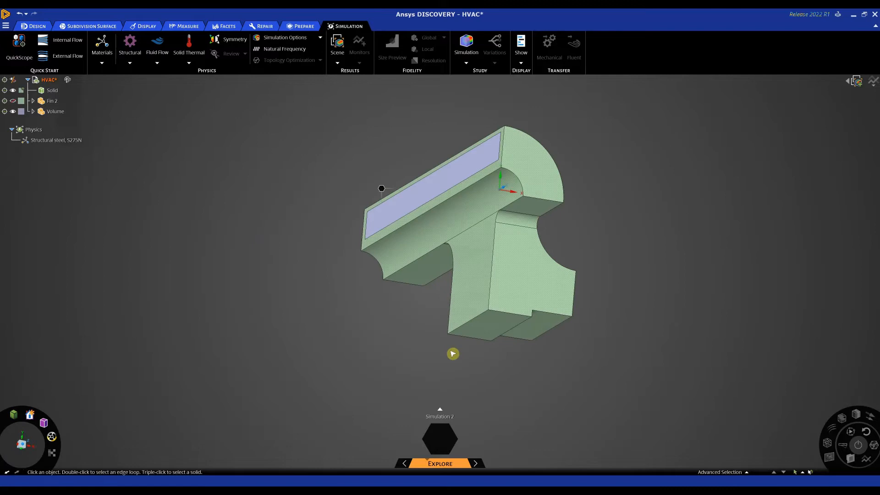
click(55, 110)
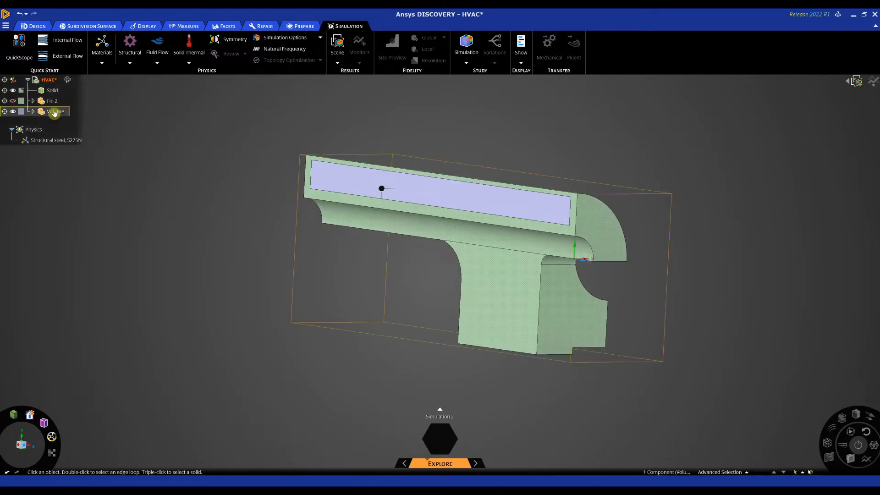
right_click(55, 110)
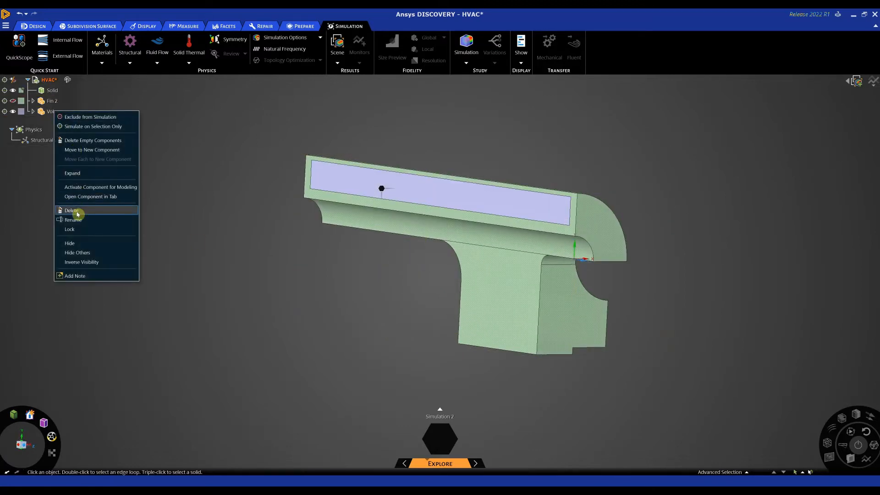
click(72, 210)
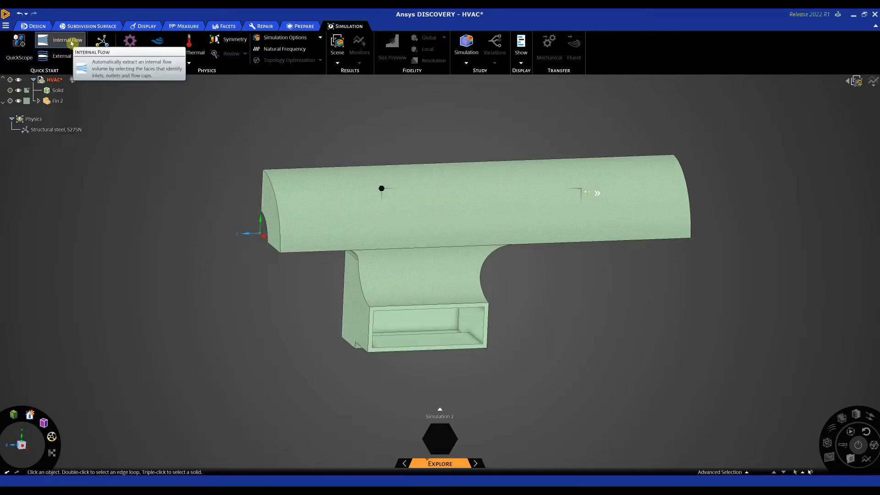
click(68, 40)
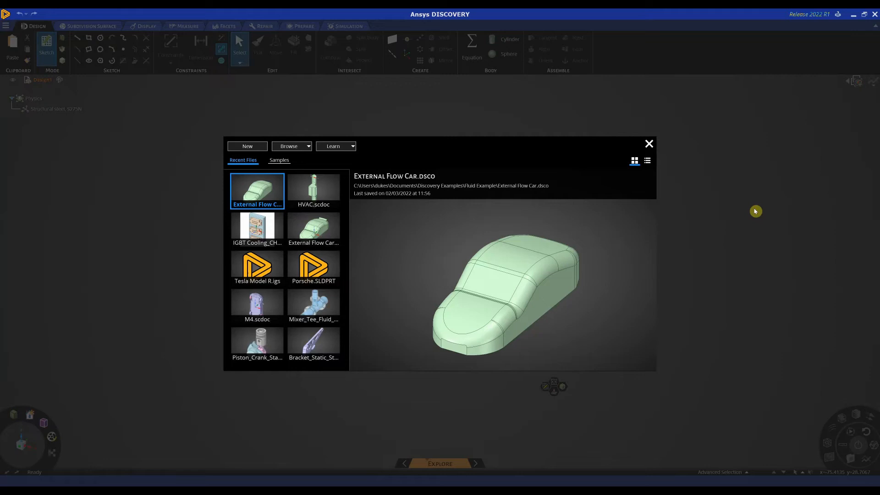
mouse_move(274, 204)
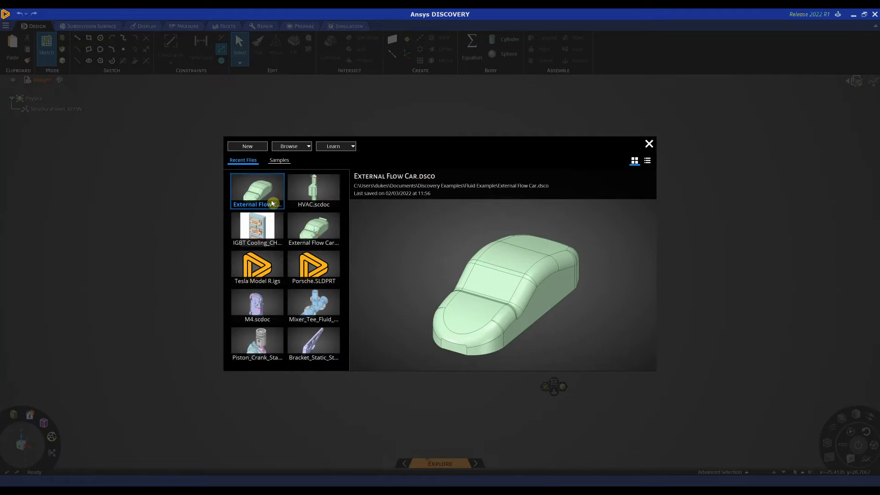
mouse_move(257, 190)
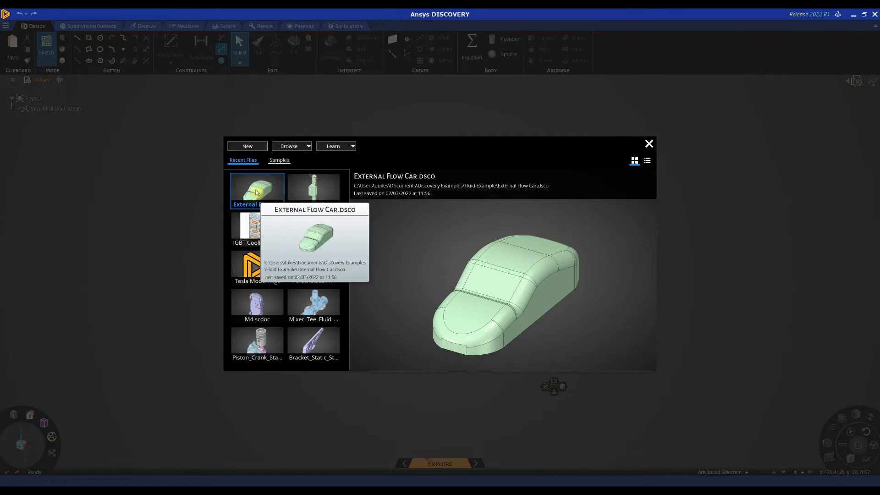
Open External Flow Car.dsco from Recent Files
double_click(256, 188)
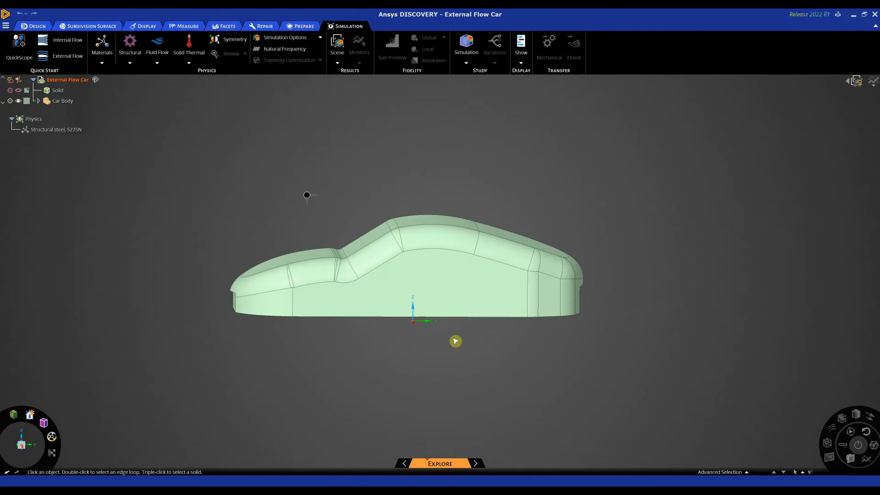
mouse_move(412, 278)
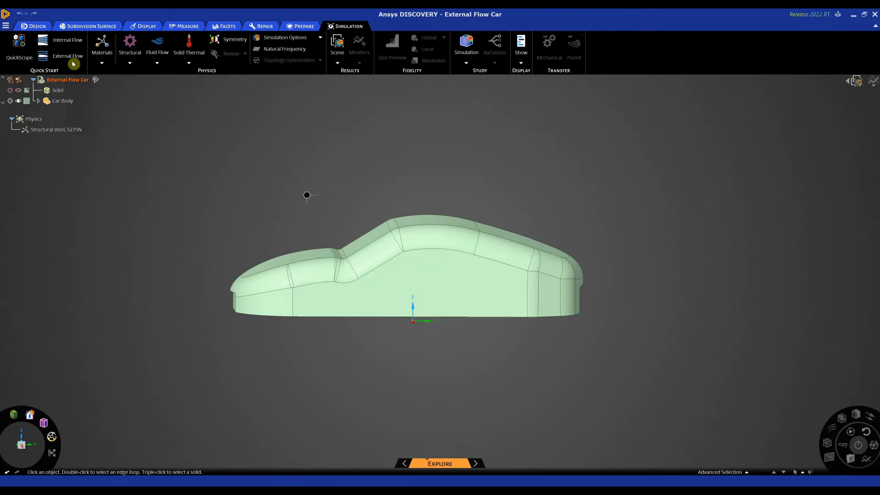
Add an External Flow enclosure, check the flow outlet, and open the Water (Liquid) material
click(67, 55)
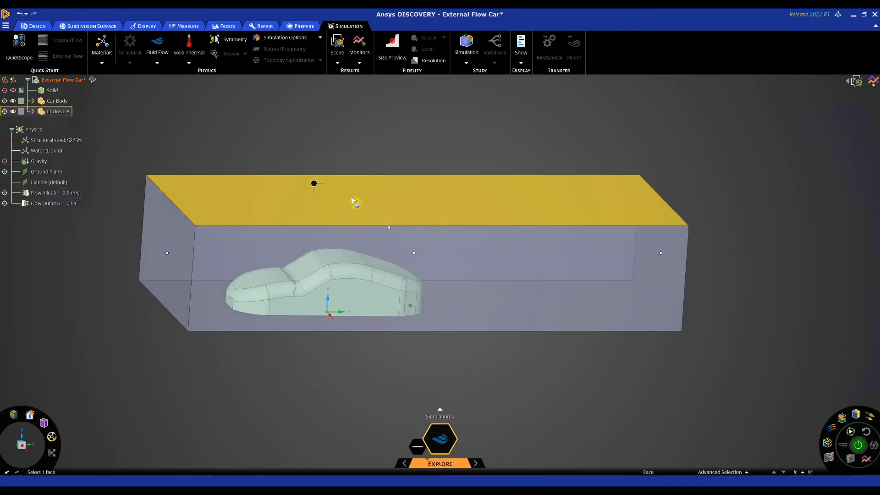
drag(354, 202, 303, 142)
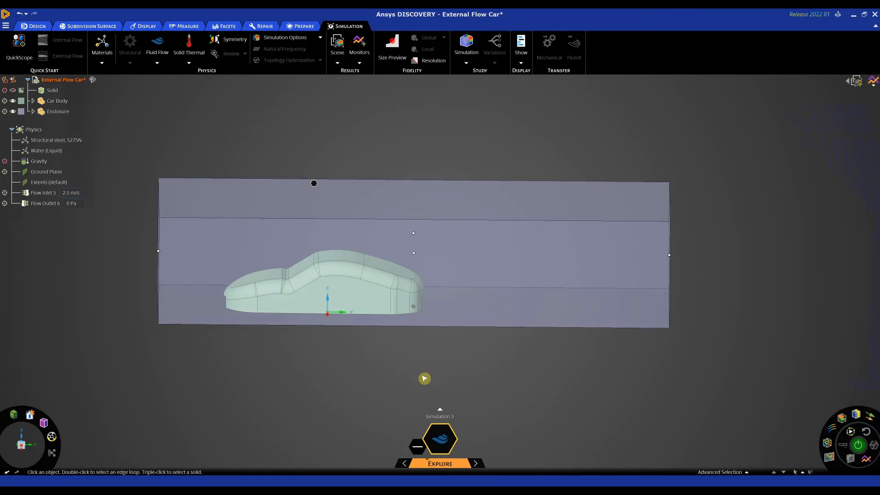
mouse_move(45, 217)
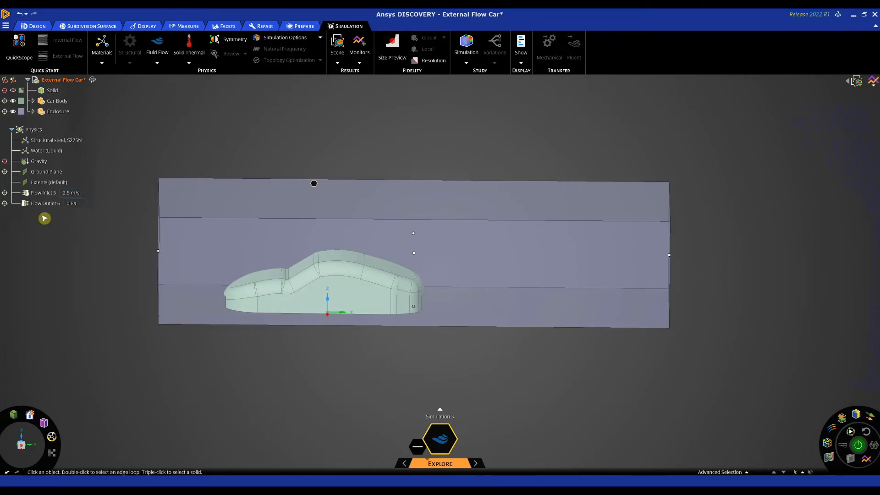
click(45, 203)
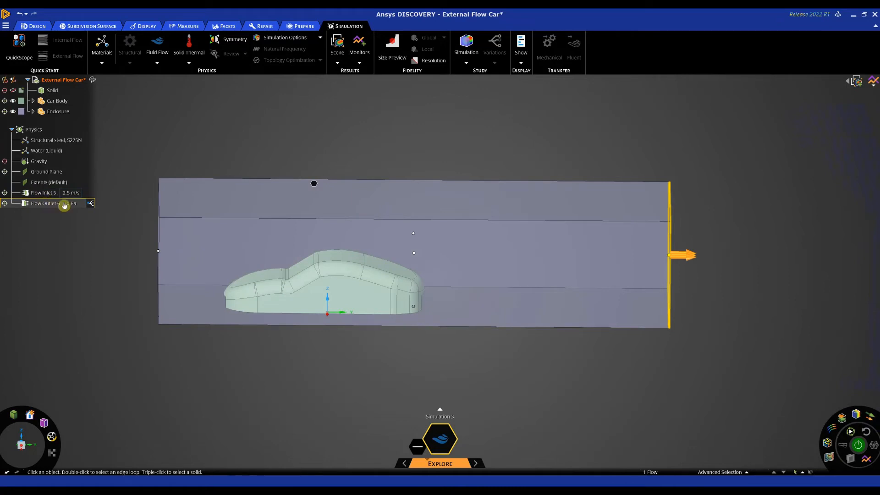
click(46, 150)
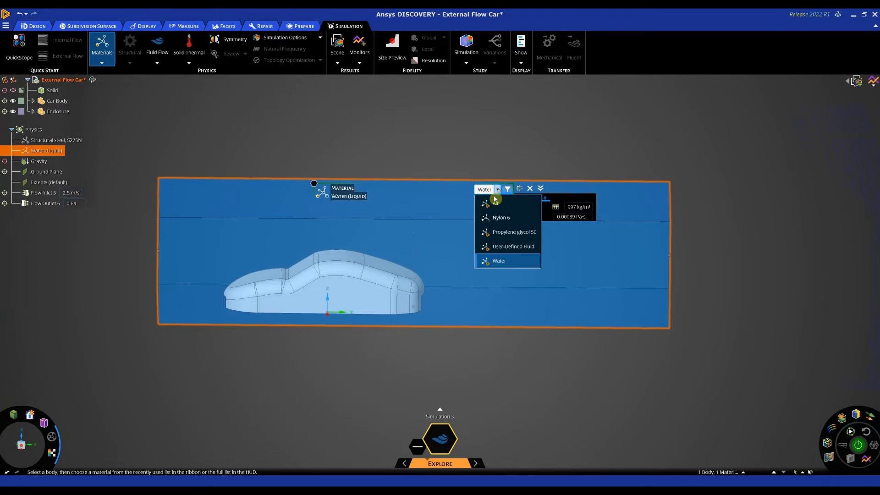
Set the enclosure fluid to Air and solve for velocity magnitude contours
click(498, 203)
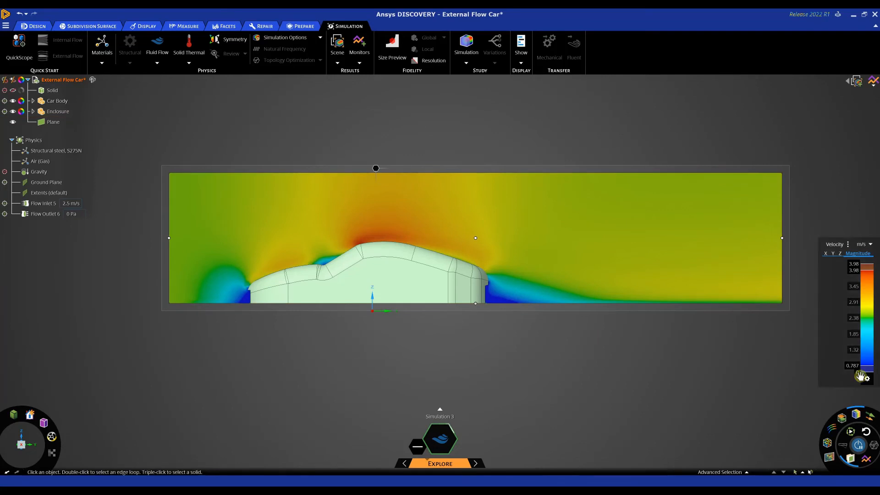
mouse_move(487, 427)
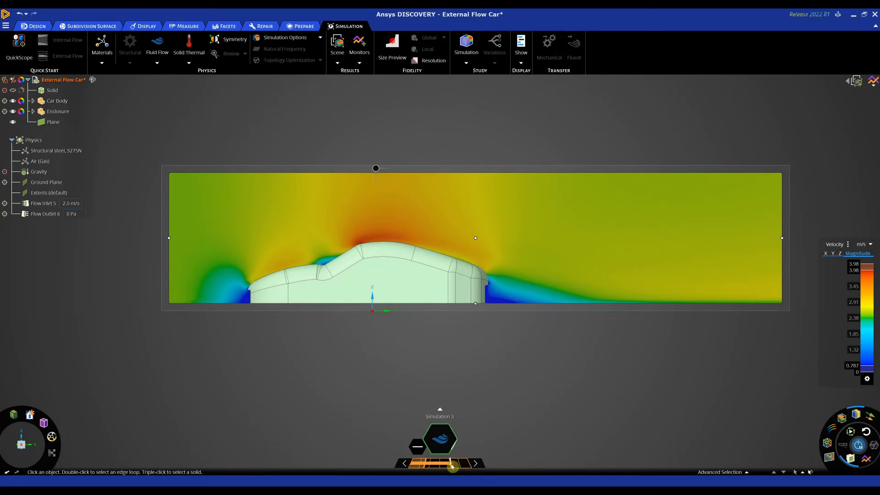
Turn on streamlines over the velocity magnitude result around the car
click(439, 463)
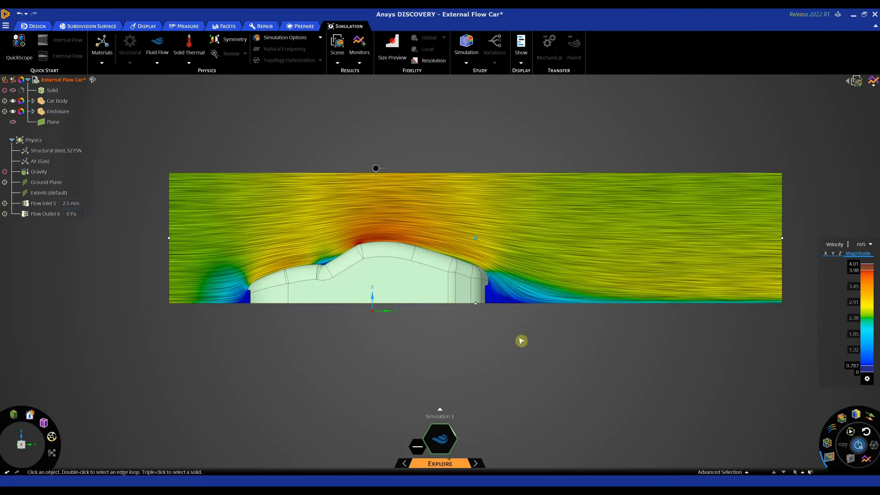
mouse_move(543, 358)
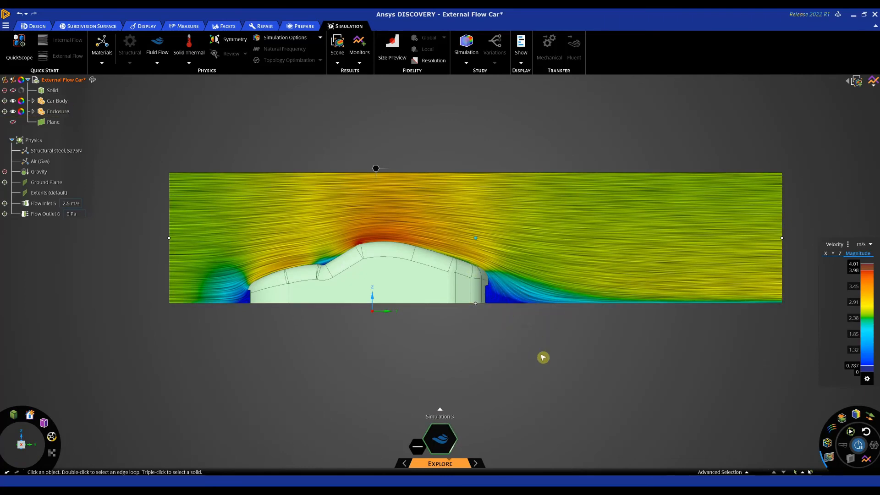
mouse_move(520, 341)
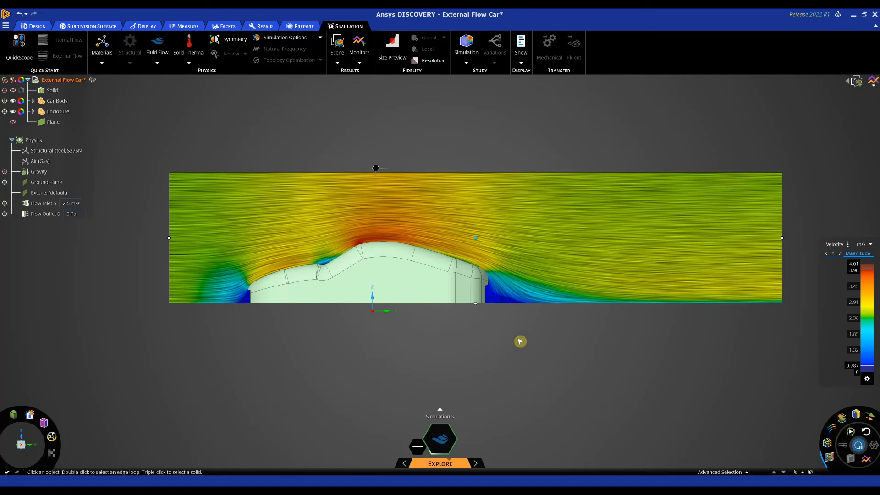
mouse_move(149, 152)
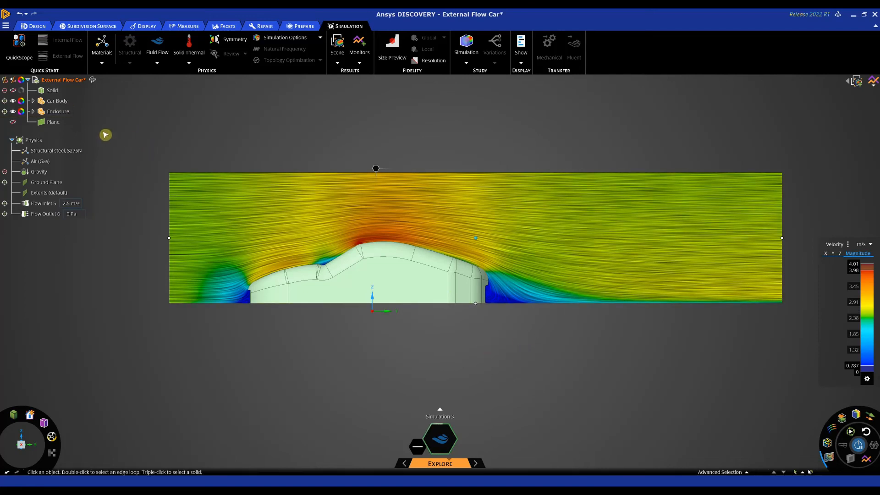
Enable the spoiler solid body at the car's rear and re-solve the external flow
click(52, 90)
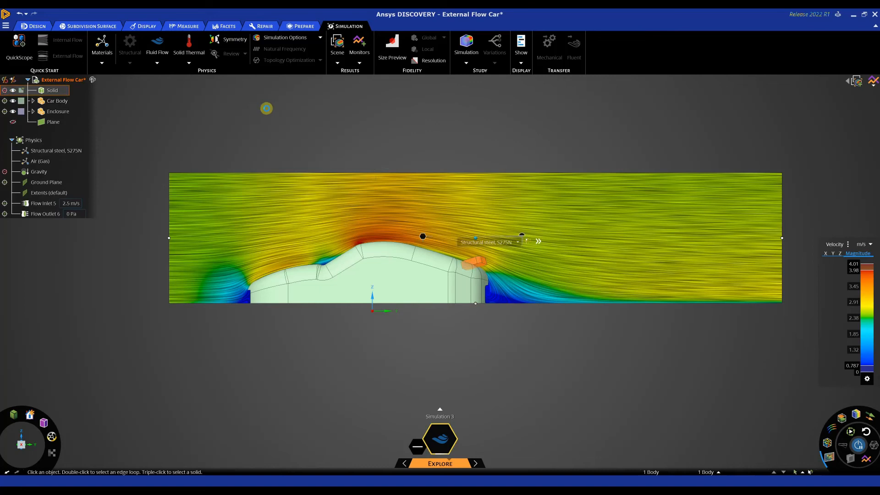
mouse_move(483, 384)
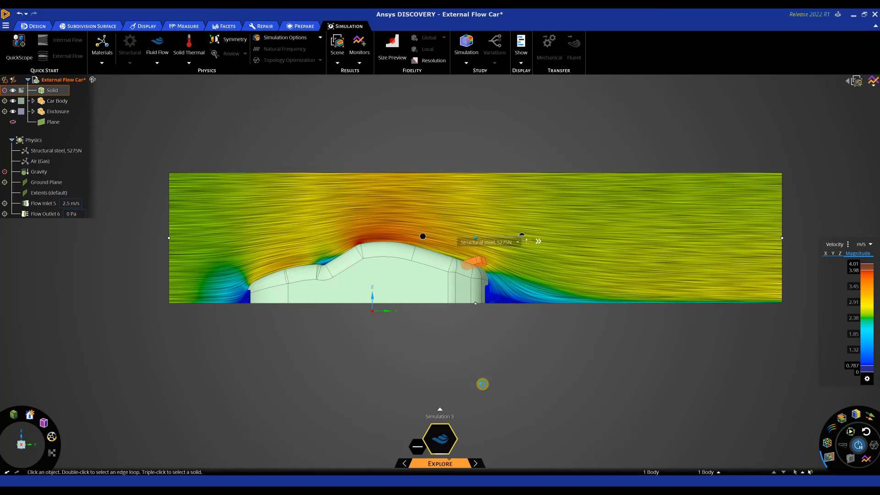
click(439, 439)
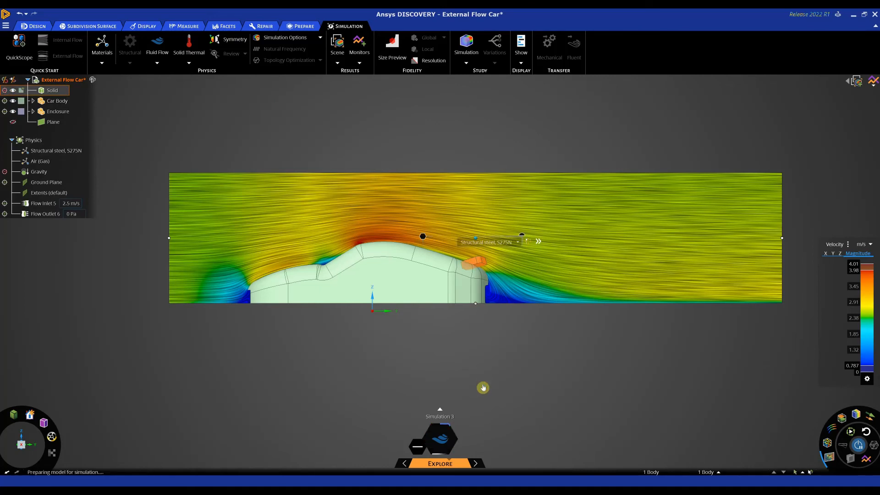